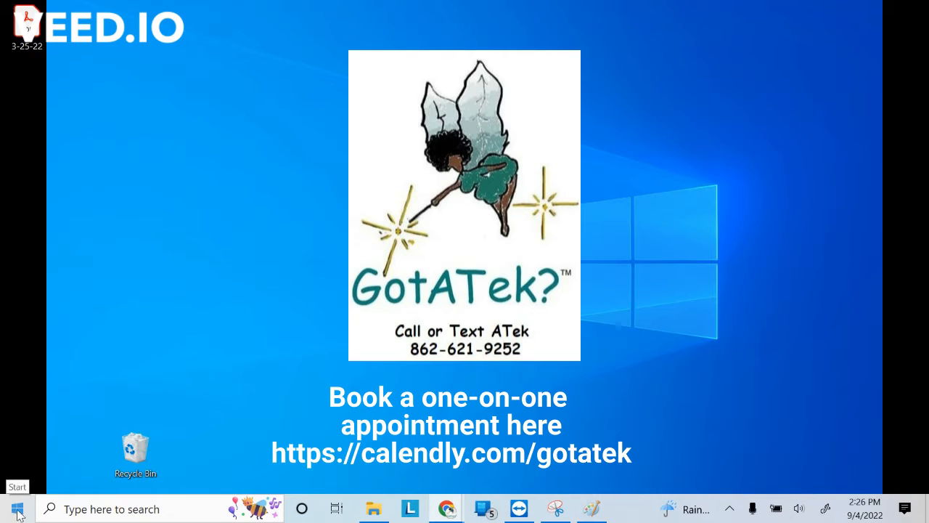
- Dock the Desktop folder window on the left and open a second File Explorer window from the Start menu
right_click(9, 514)
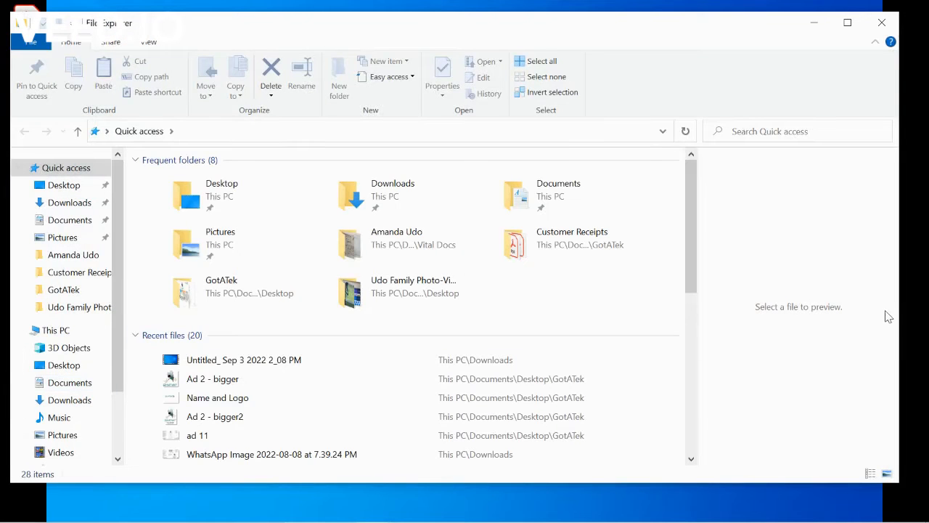
drag(921, 314, 453, 314)
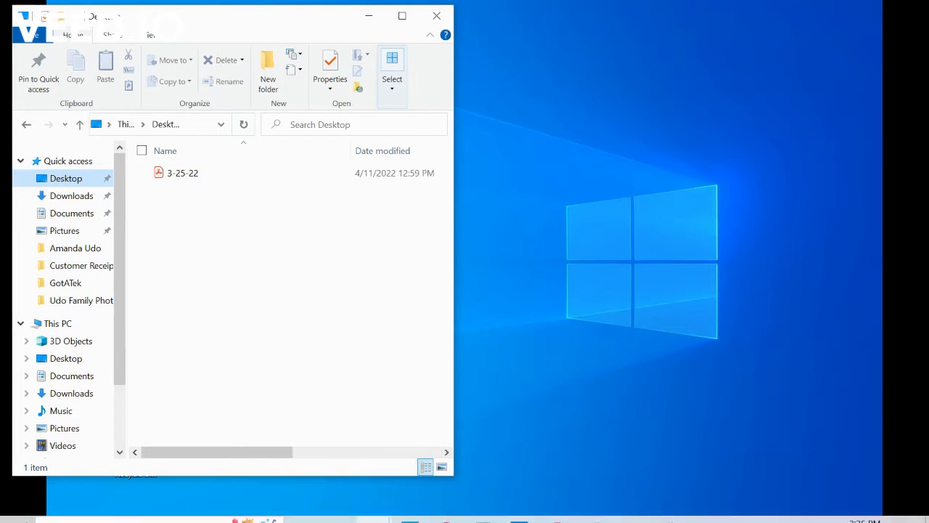
right_click(15, 508)
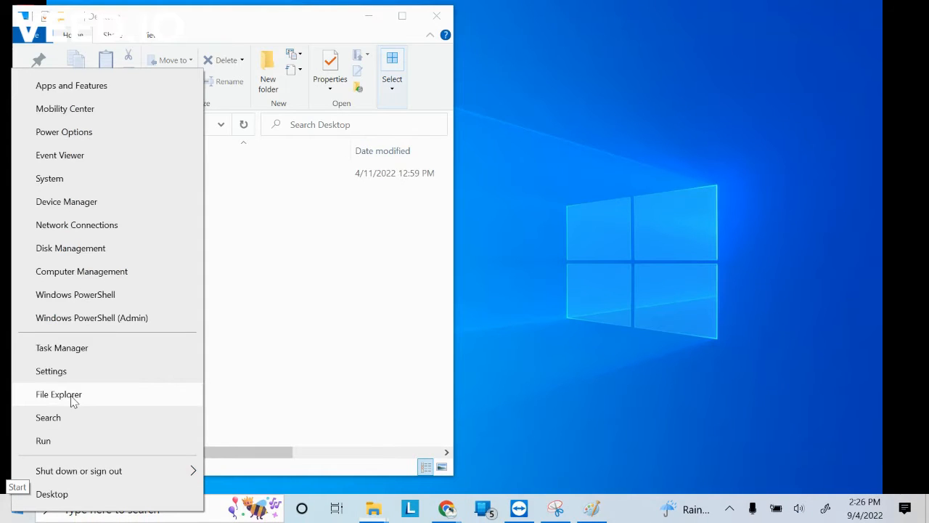
click(59, 394)
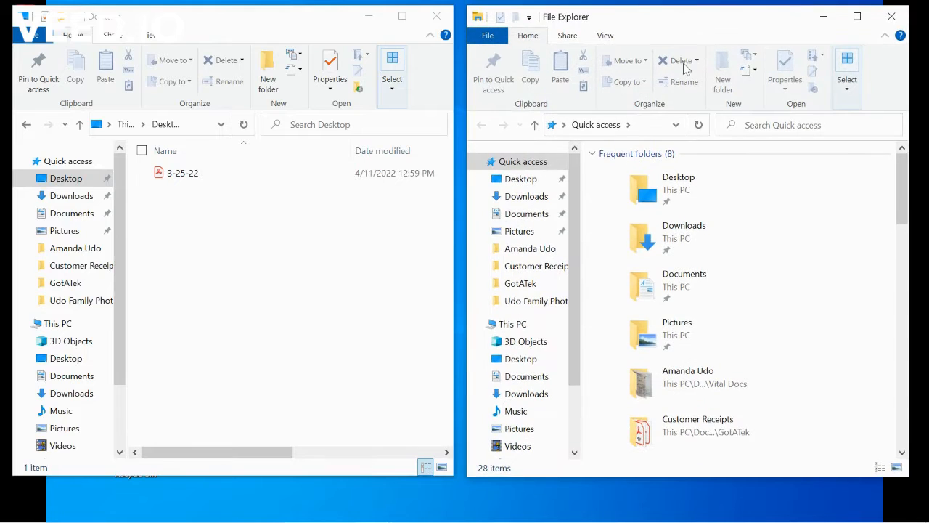
scroll(down, 3)
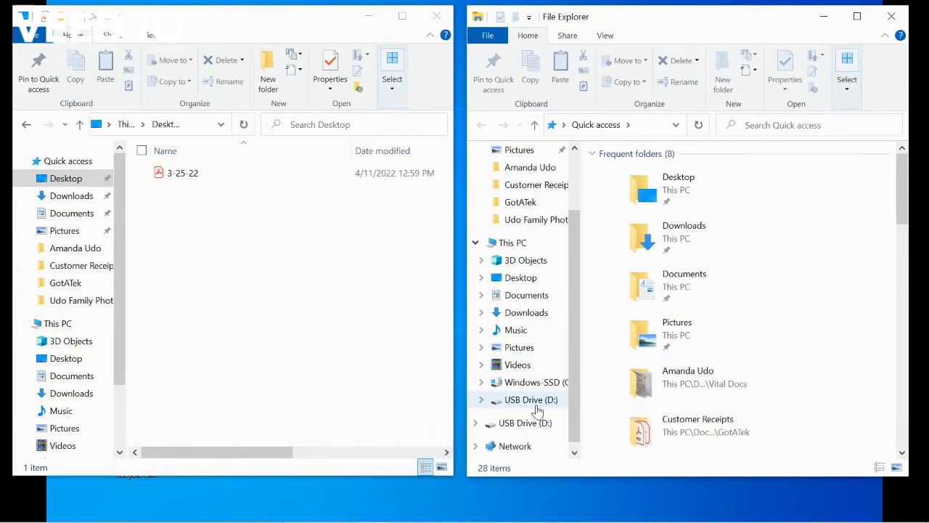
- Show USB Drive (D:) in the second window beside the Desktop folder holding the 3-25-22 PDF
click(532, 399)
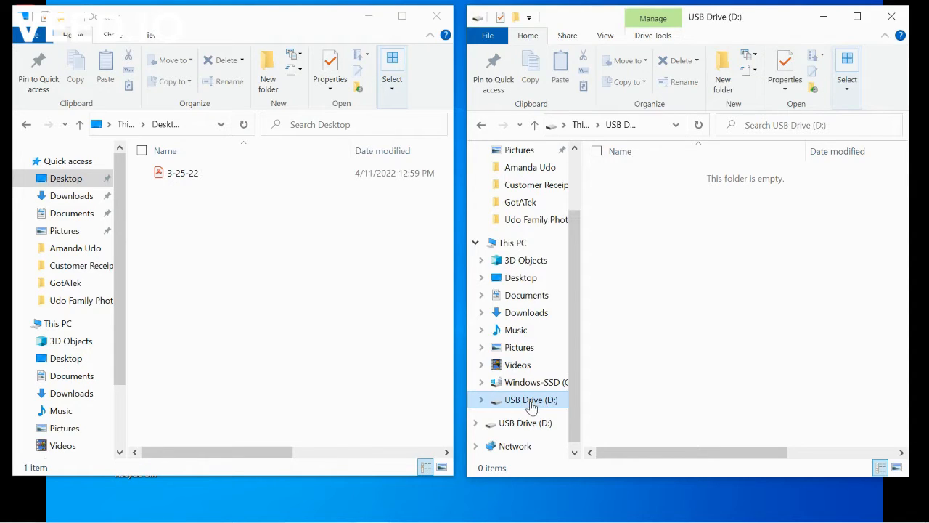
right_click(530, 399)
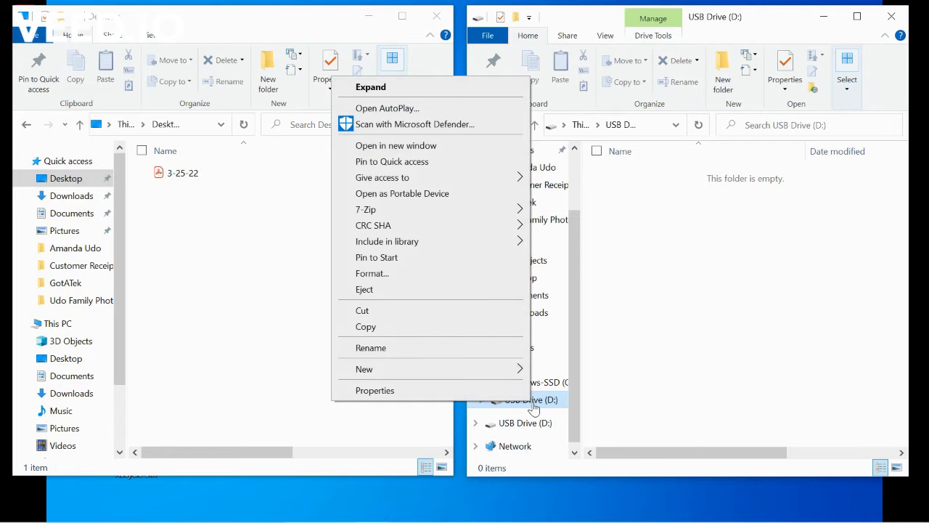
mouse_move(413, 293)
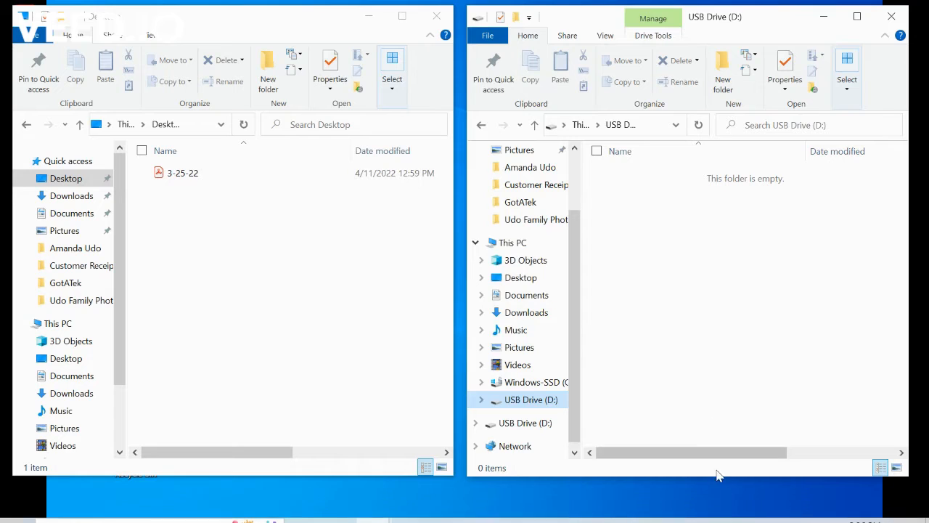
click(891, 16)
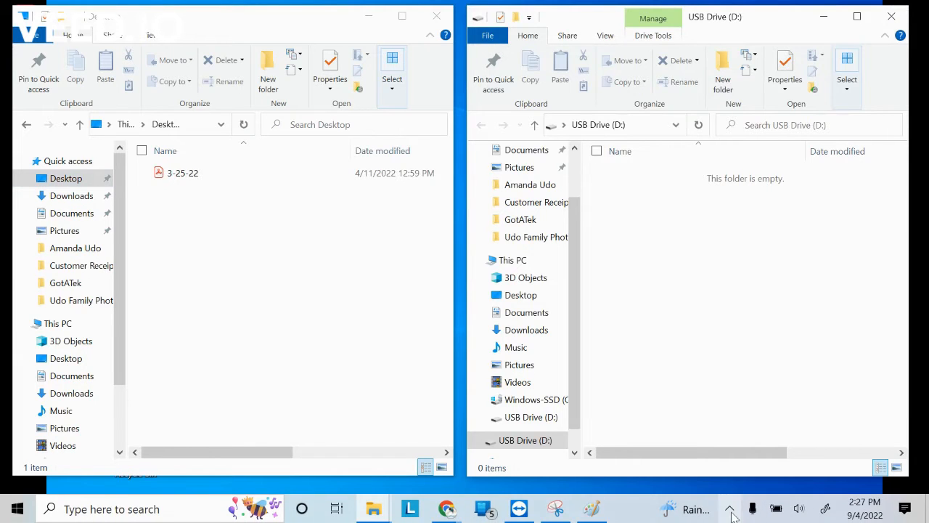
mouse_move(730, 508)
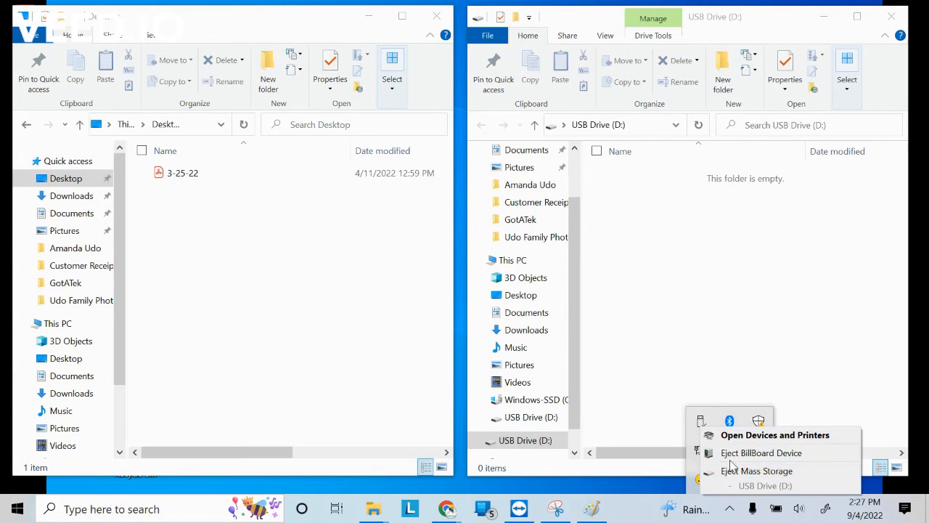
mouse_move(756, 471)
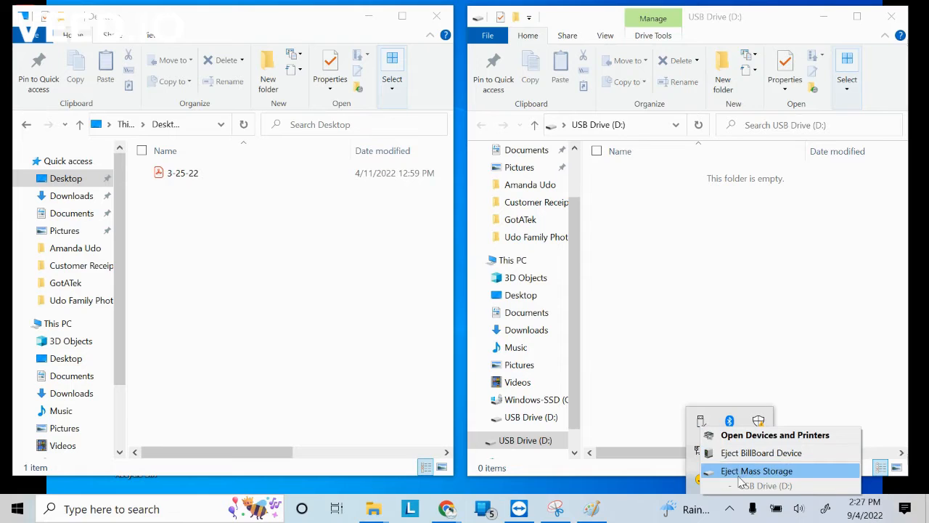
mouse_move(767, 484)
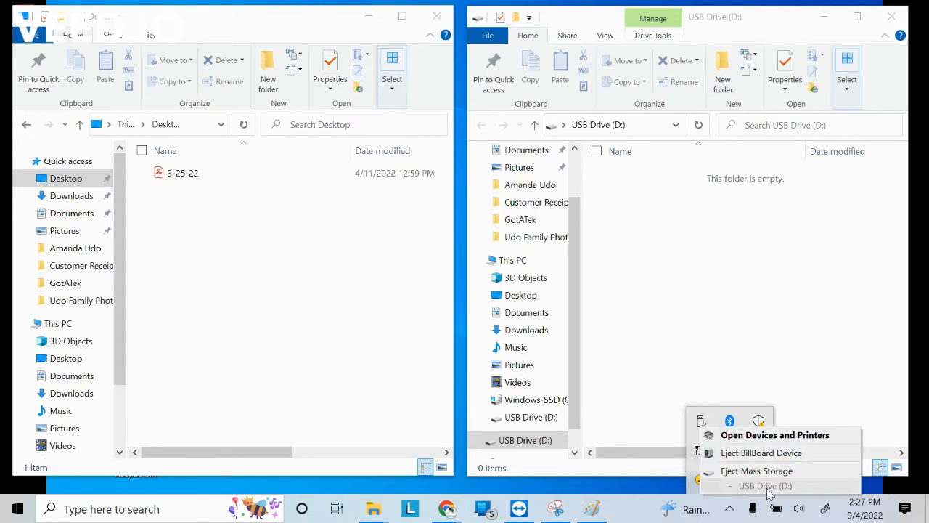
mouse_move(797, 493)
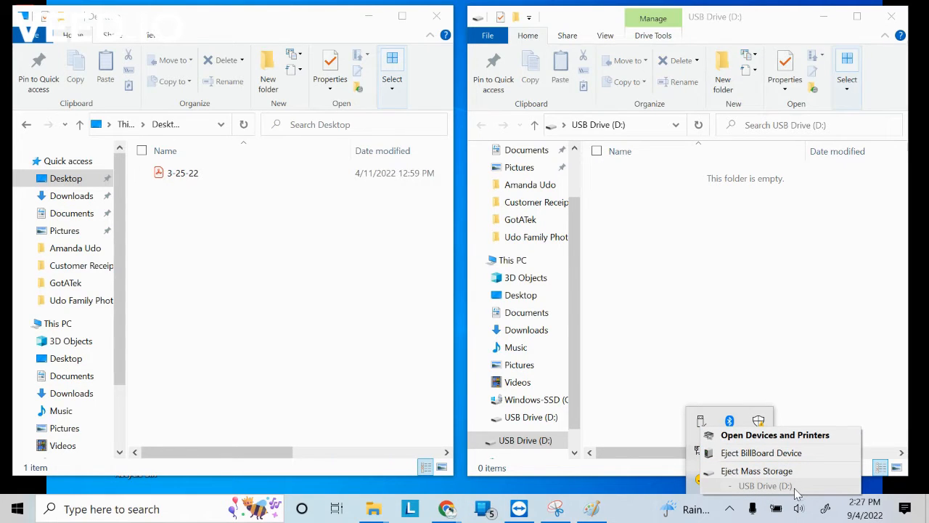
mouse_move(777, 442)
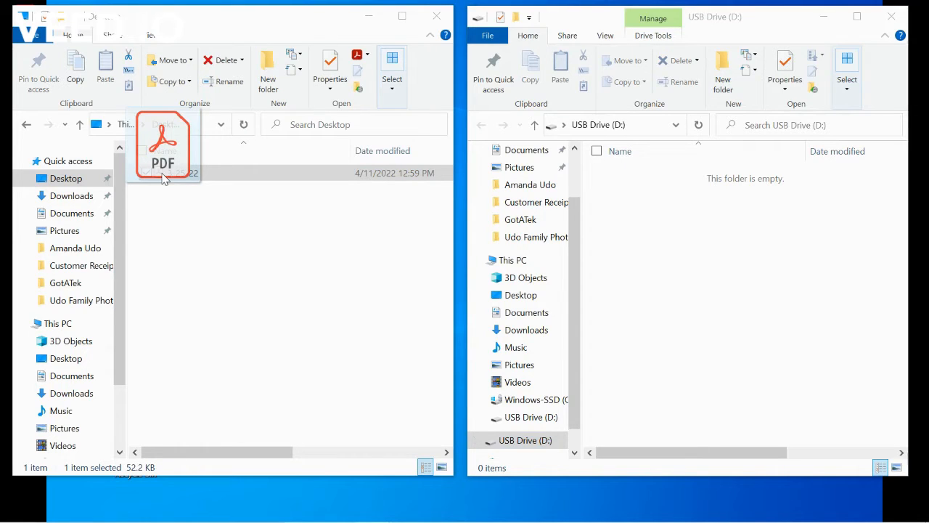
drag(163, 145, 485, 153)
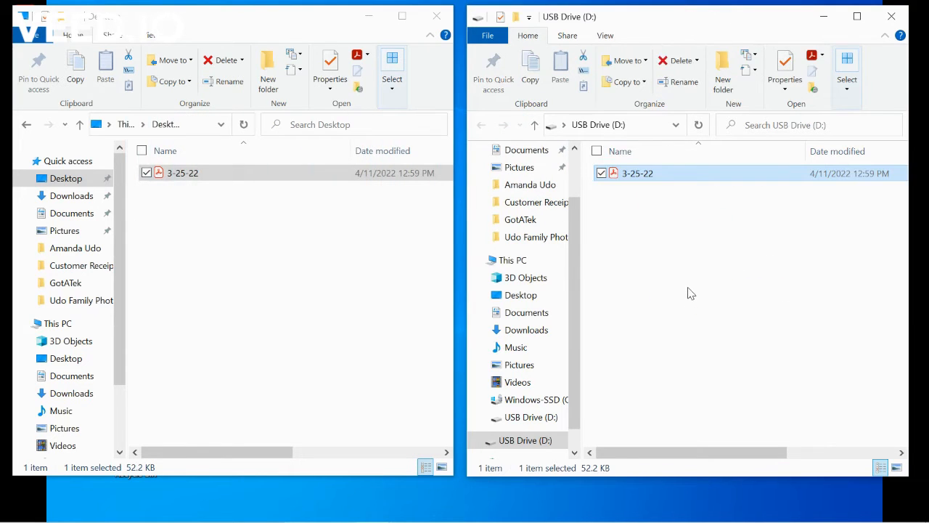
mouse_move(167, 224)
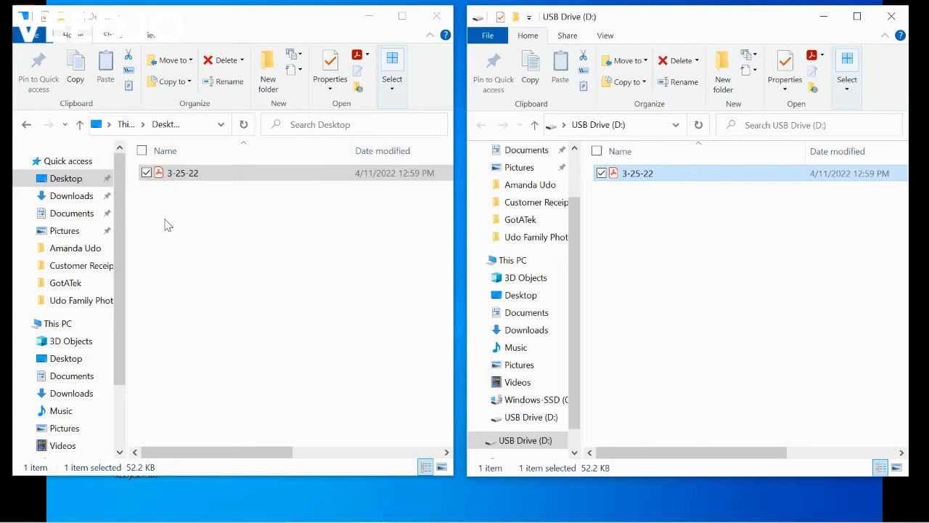
mouse_move(769, 192)
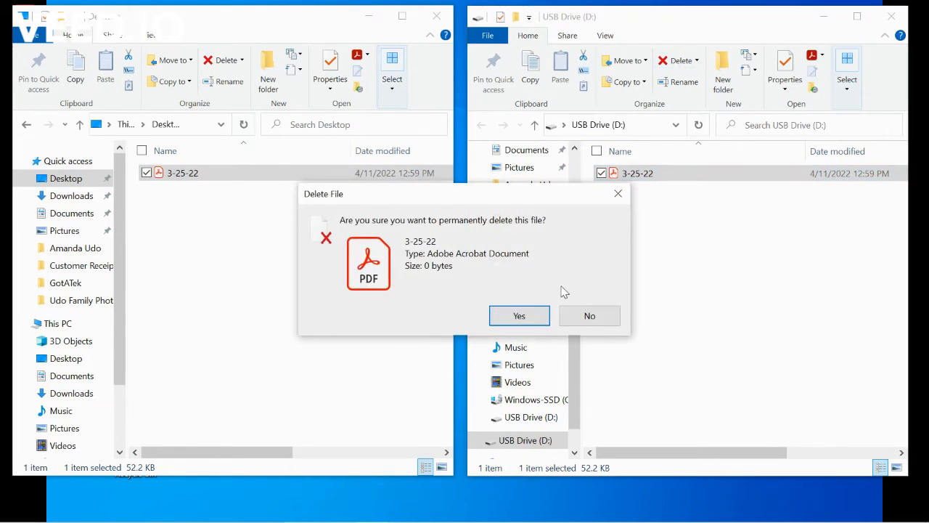
click(520, 315)
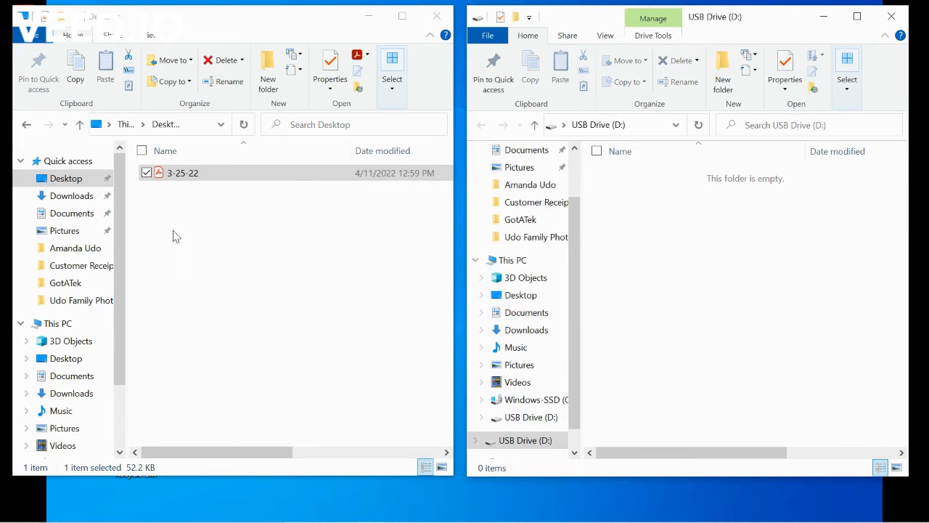
- Copy the 3-25-22 PDF from Desktop and paste it into the USB drive via the context menu
right_click(183, 173)
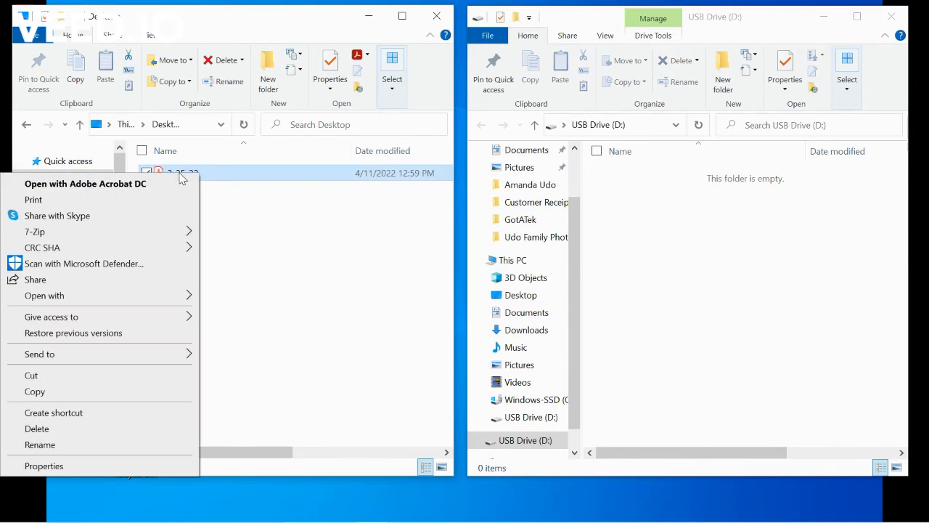
click(34, 392)
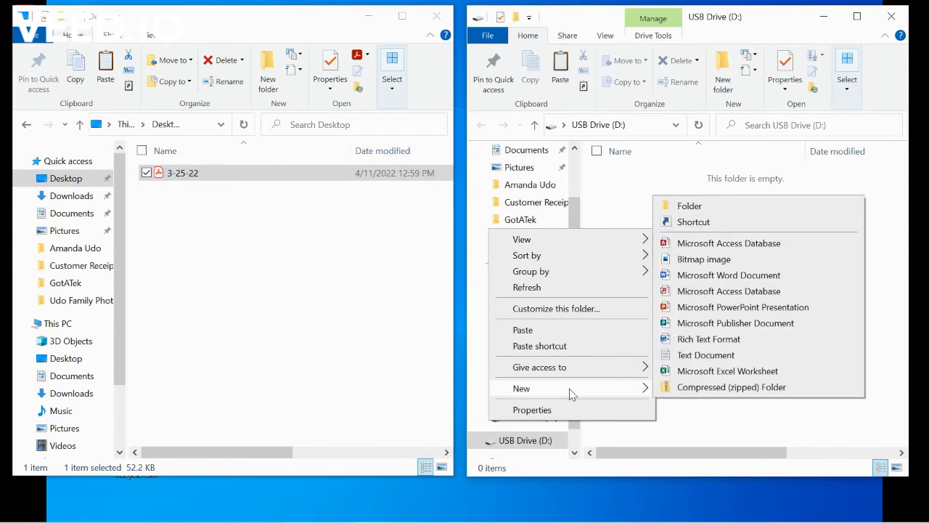
click(523, 330)
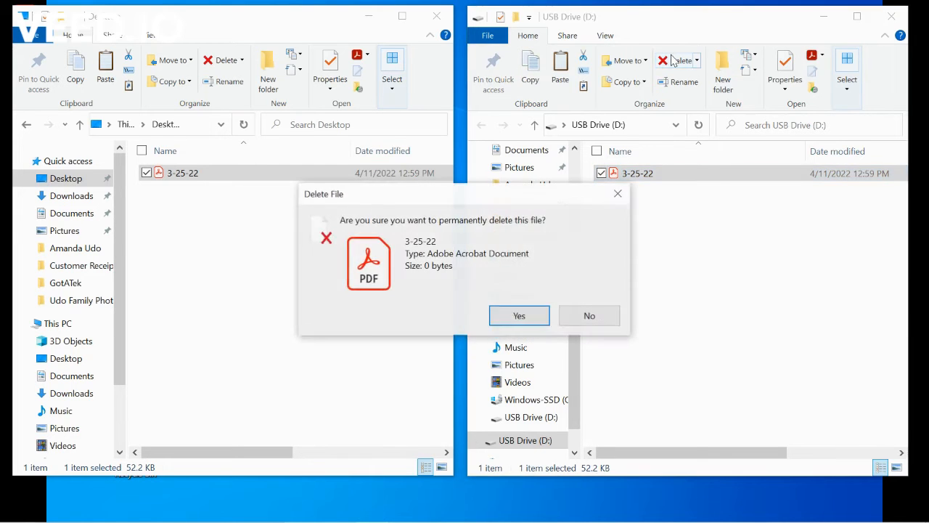
- Confirm deleting the USB copy, paste it again from the ribbon, and permanently delete it once more
click(518, 315)
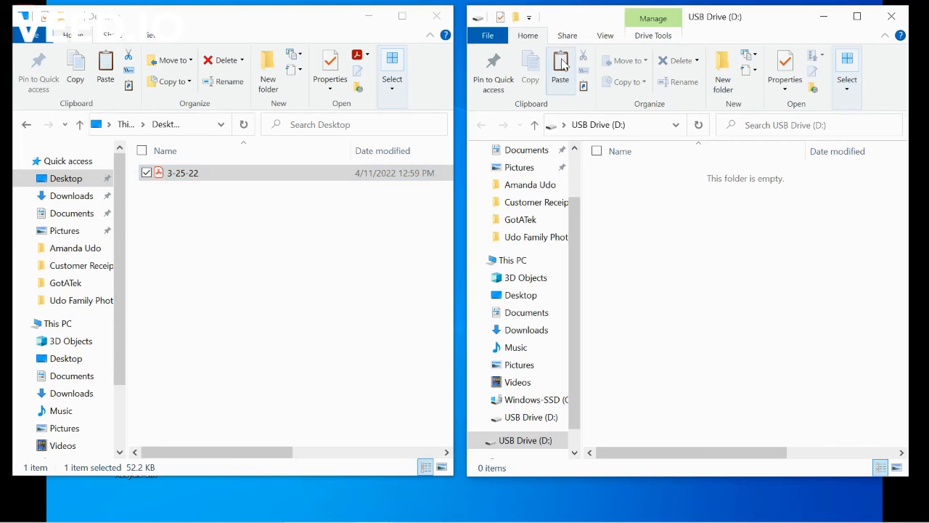
click(560, 69)
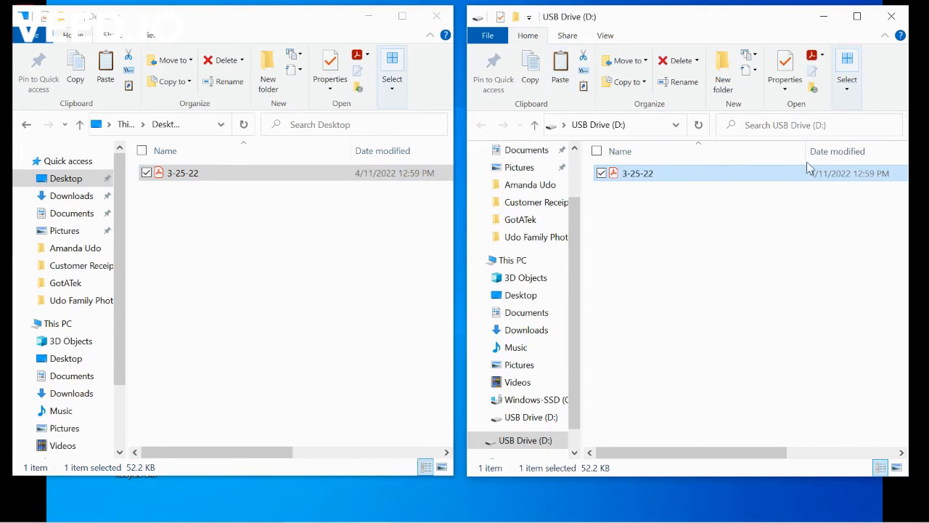
click(224, 59)
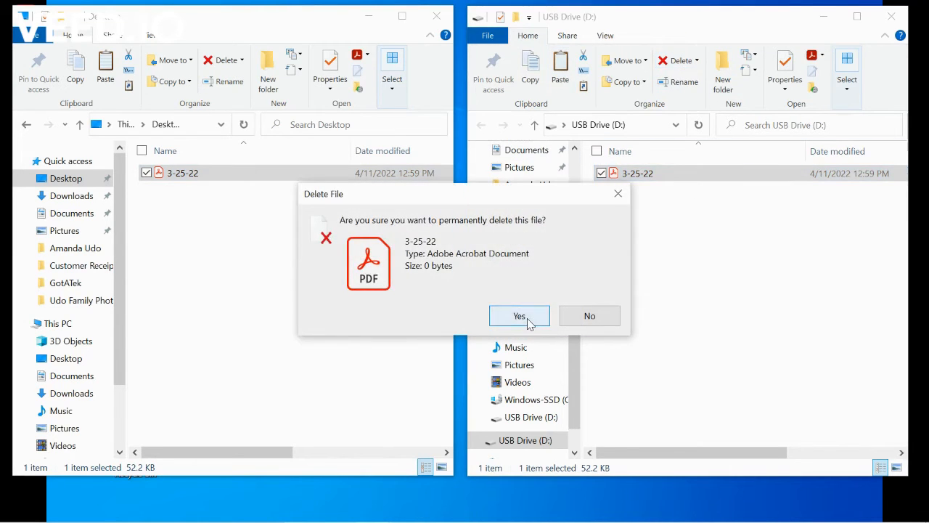
click(520, 315)
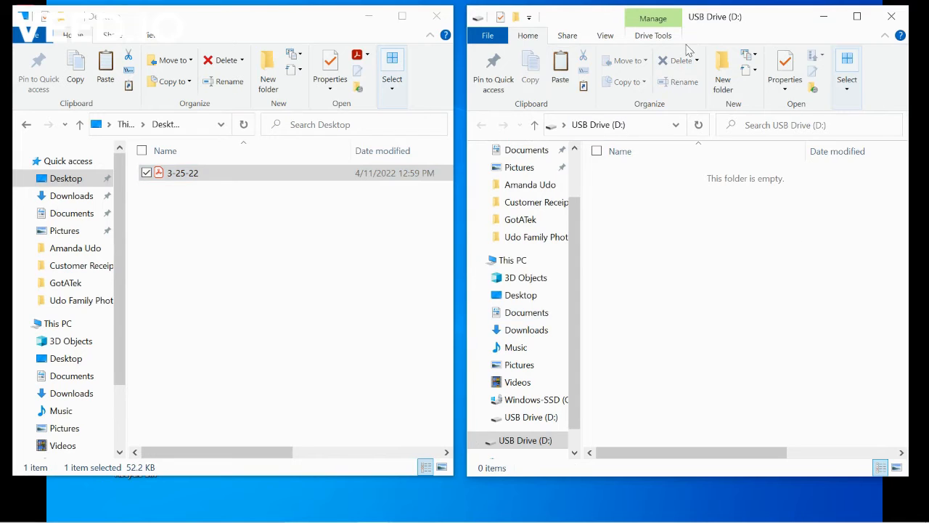
mouse_move(697, 23)
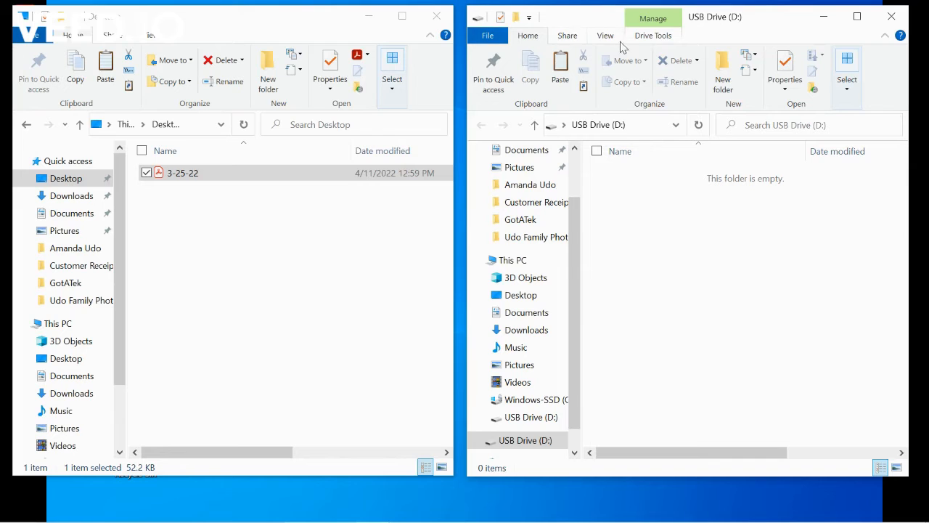
- Copy the 3-25-22 PDF to USB Drive (D:) using Copy to > Choose location in the Desktop window
click(288, 247)
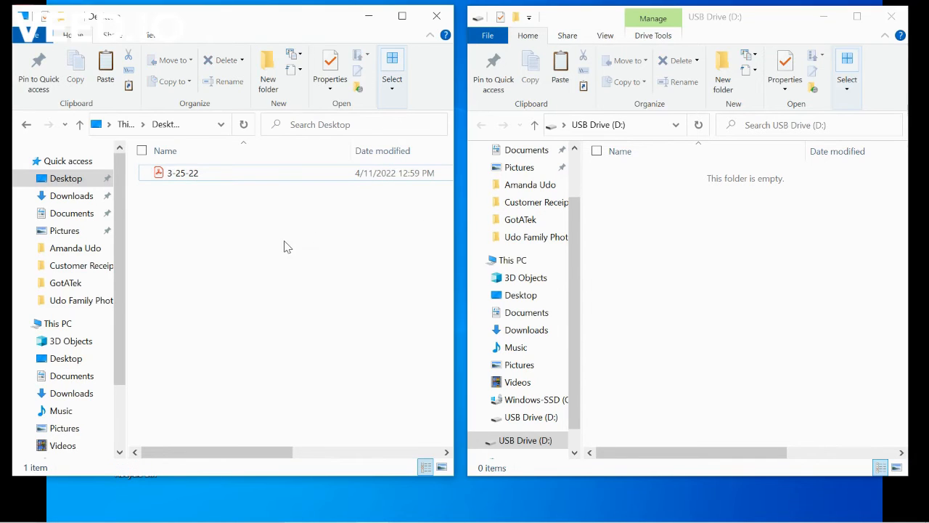
mouse_move(308, 290)
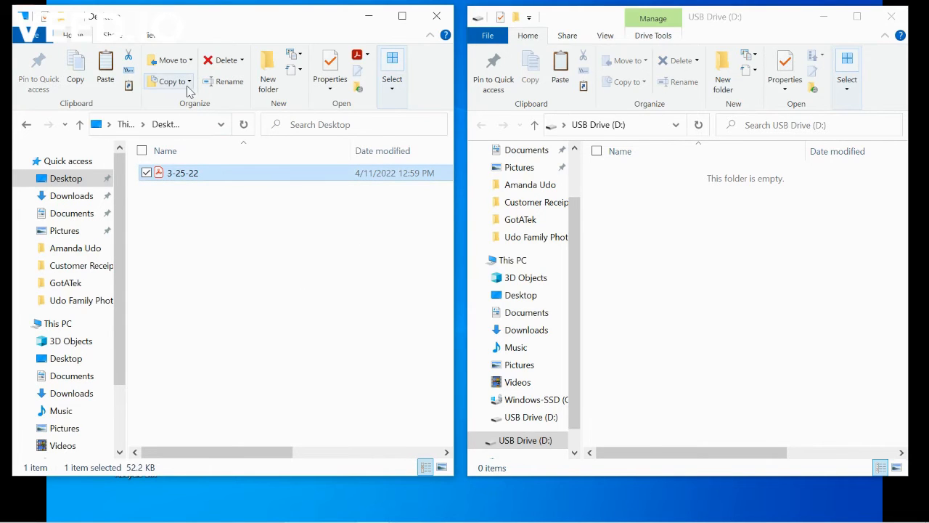
click(172, 81)
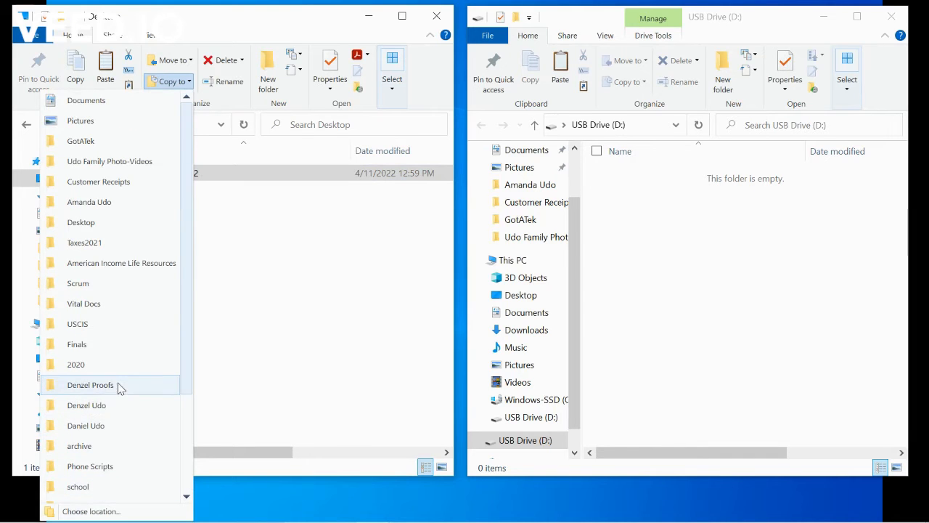
scroll(down, 3)
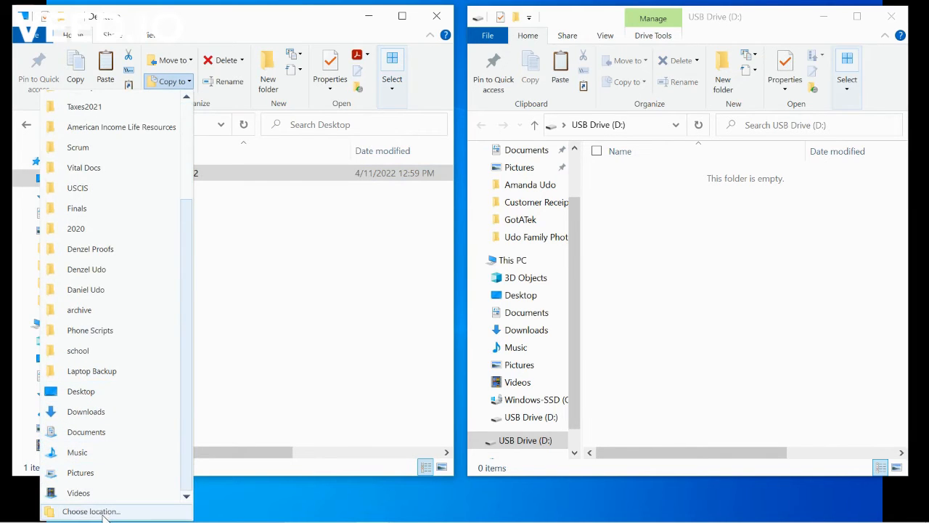
click(90, 511)
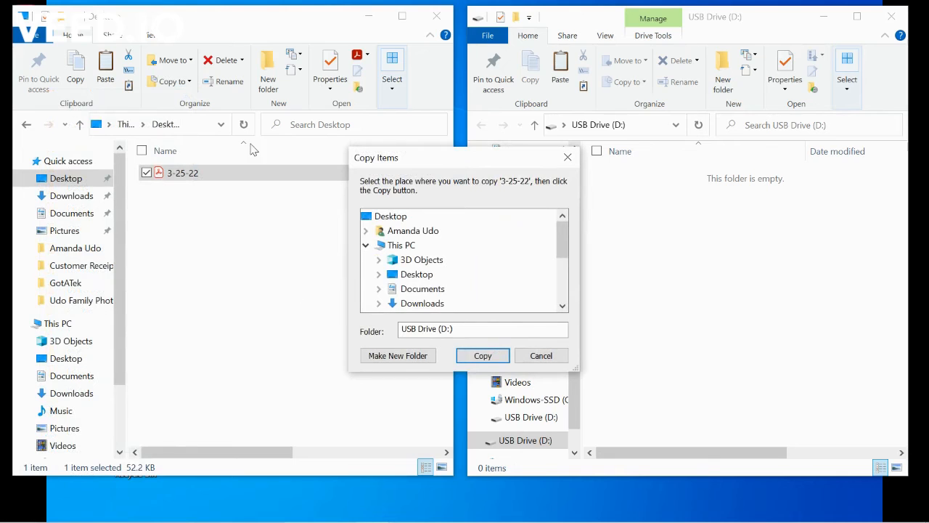
scroll(down, 3)
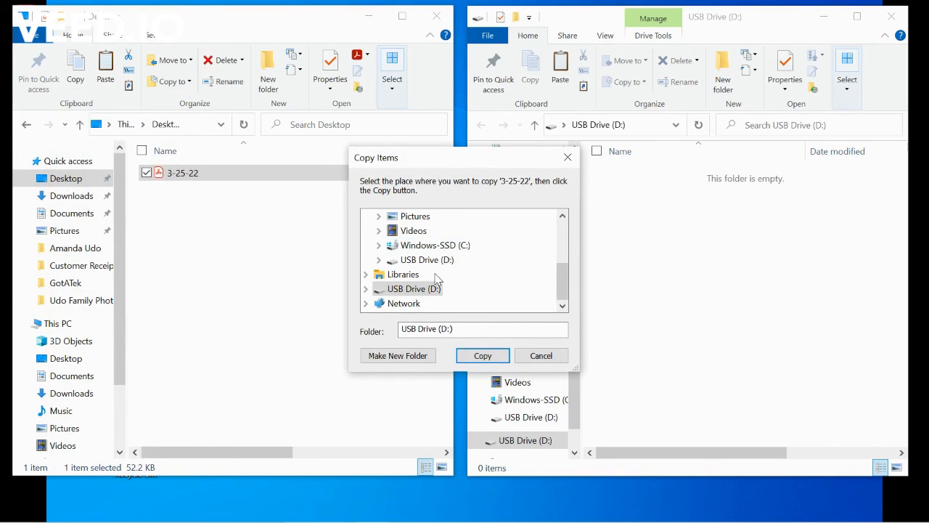
click(427, 258)
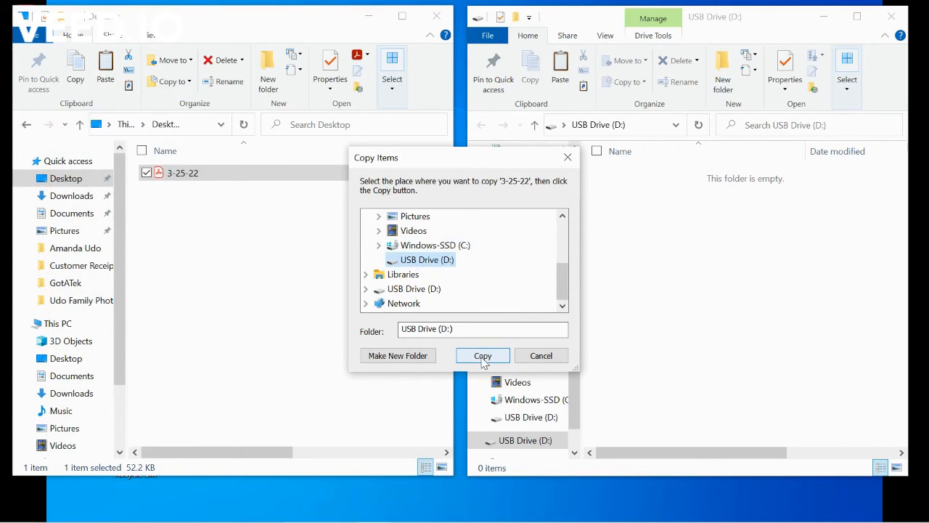
click(482, 354)
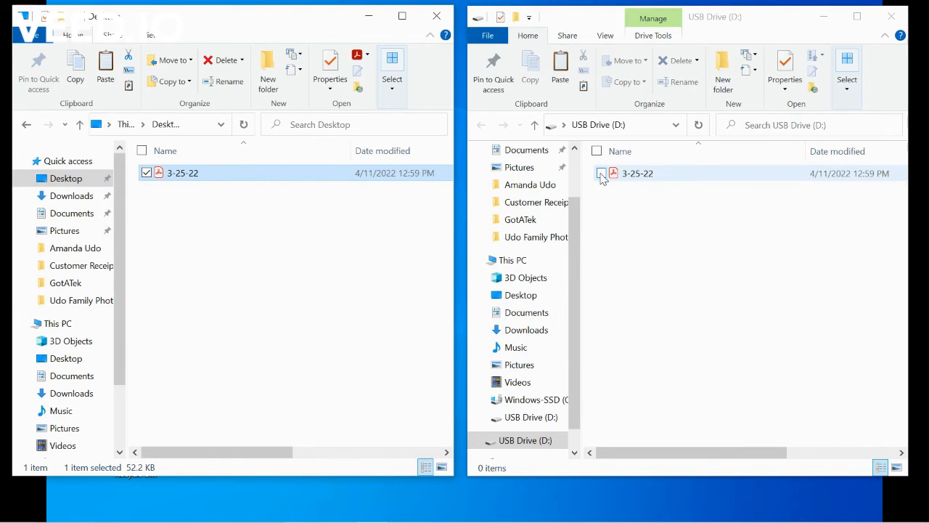
click(601, 174)
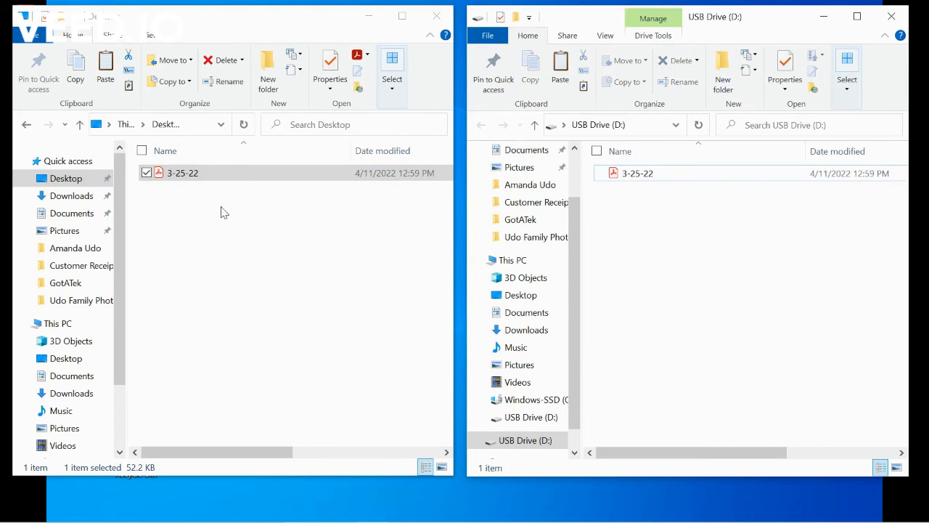
click(255, 249)
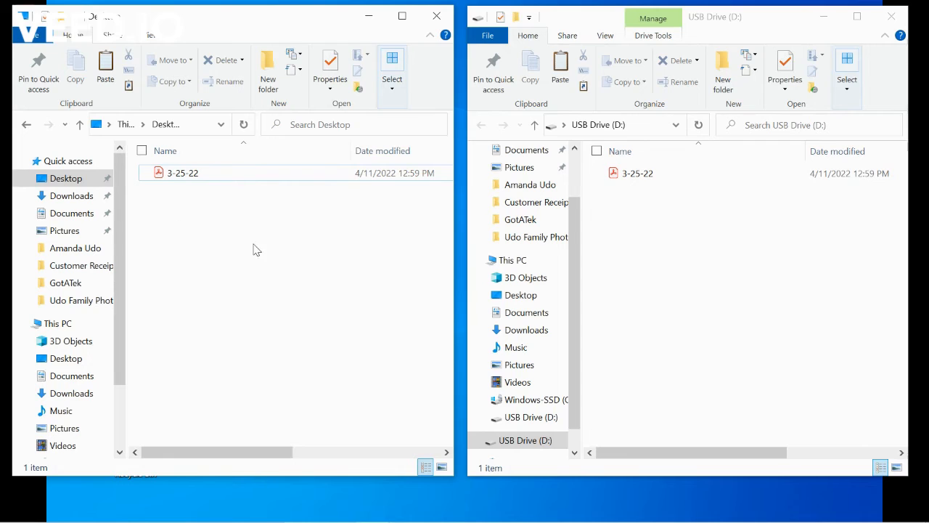
mouse_move(283, 31)
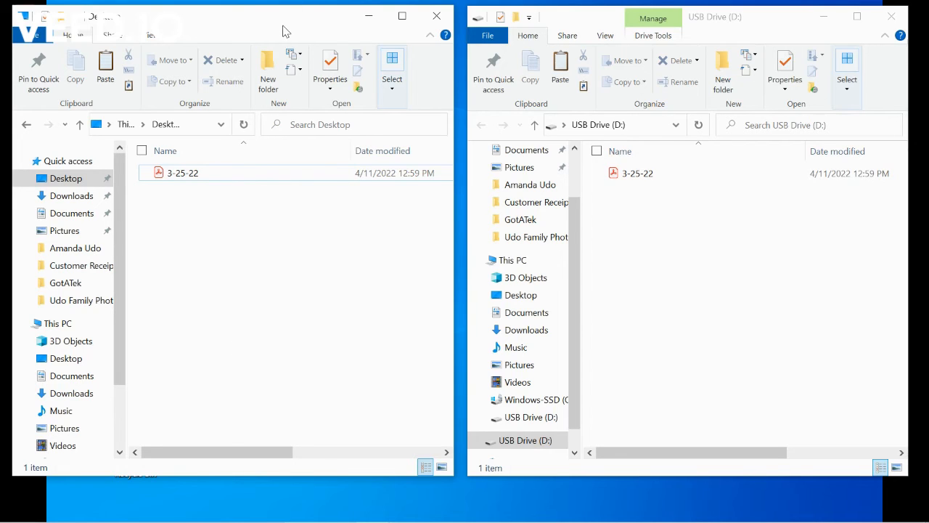
mouse_move(183, 173)
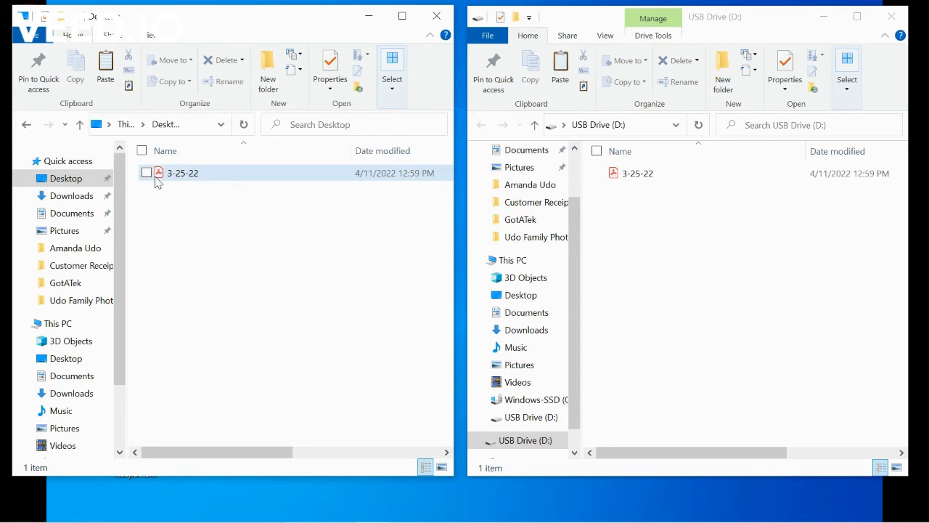
click(147, 173)
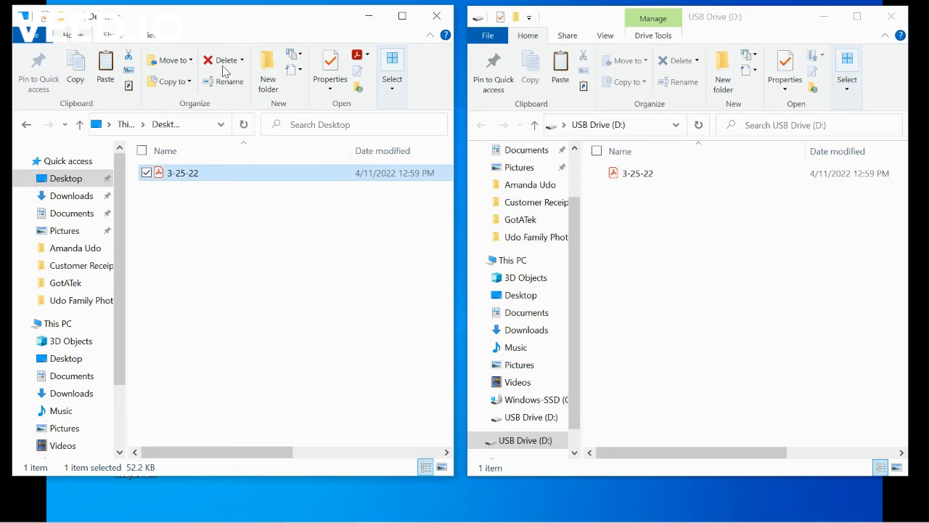
right_click(183, 173)
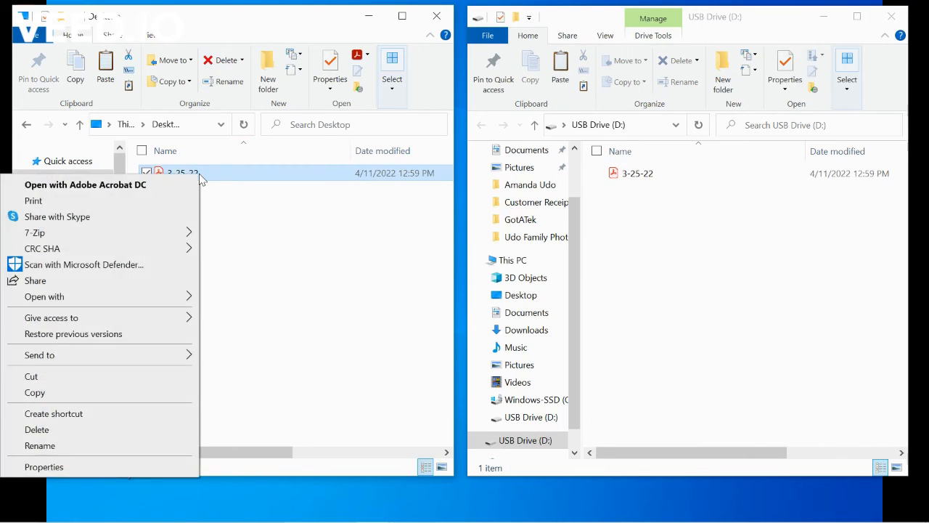
mouse_move(88, 430)
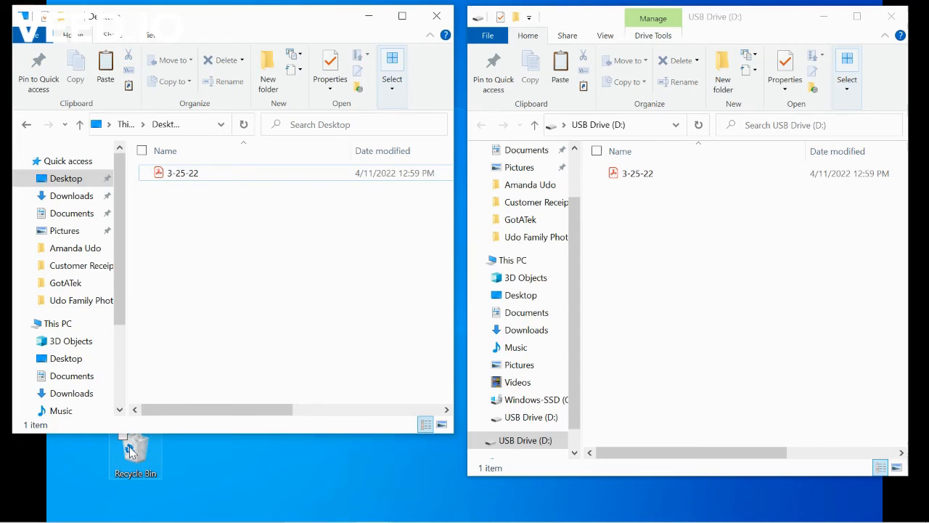
right_click(135, 447)
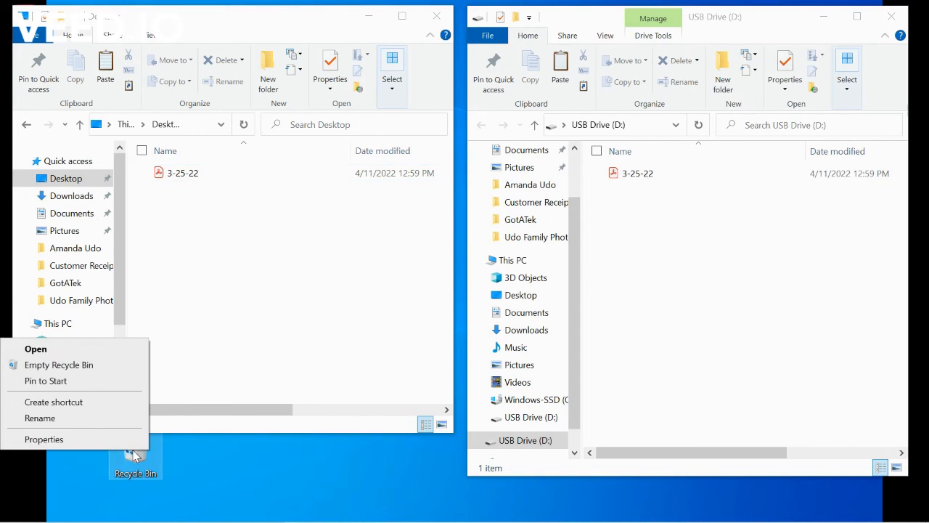
mouse_move(221, 472)
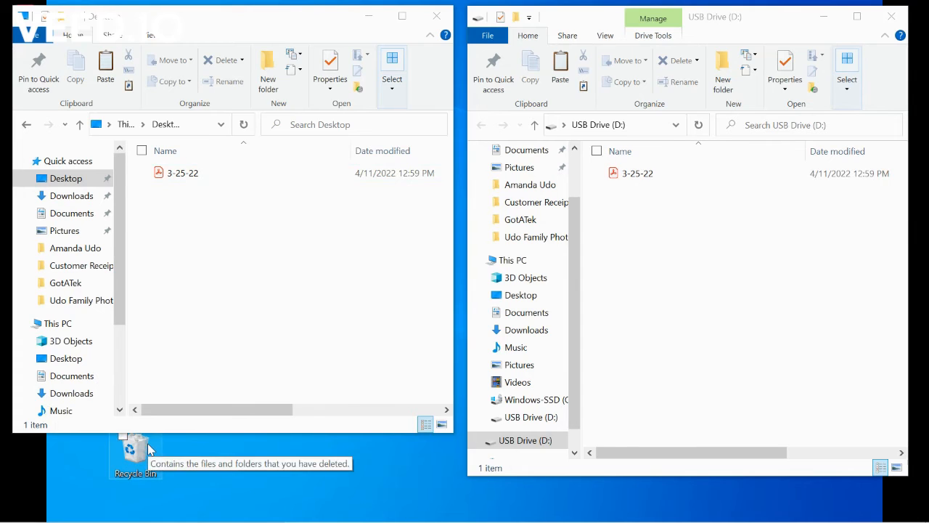
mouse_move(119, 467)
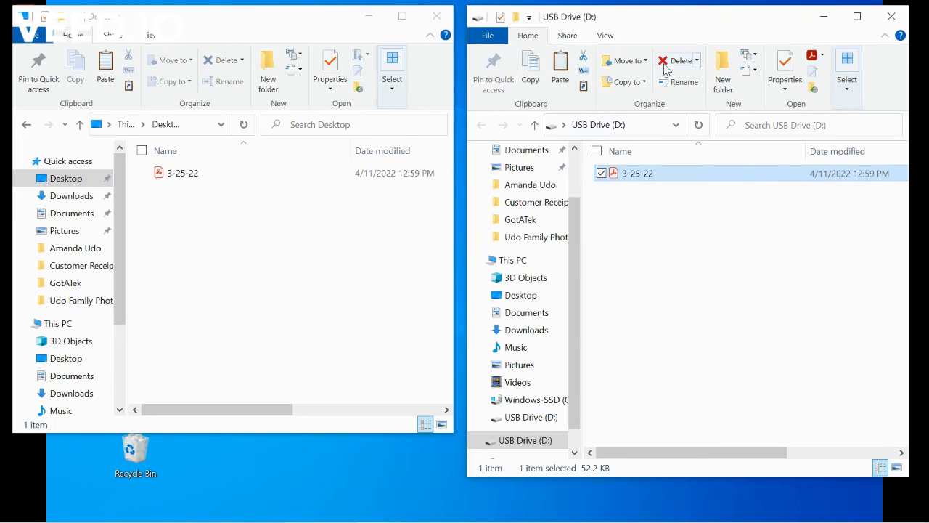
- Delete the extra copy on the USB drive and select the 3-25-22 PDF in Desktop
click(677, 61)
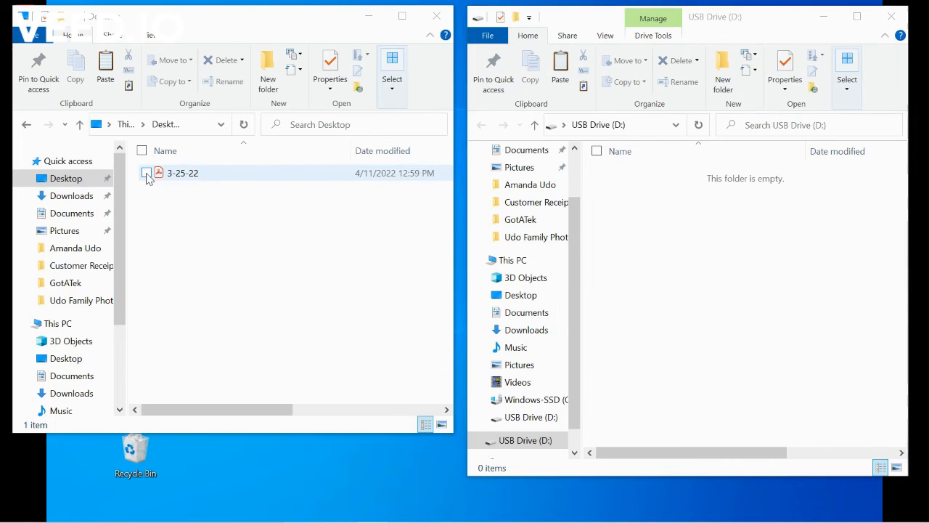
click(146, 173)
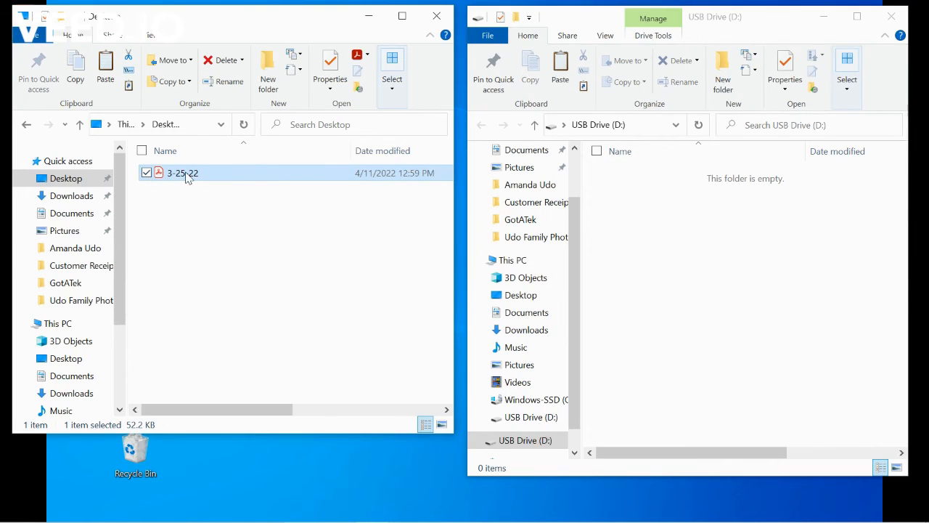
right_click(183, 173)
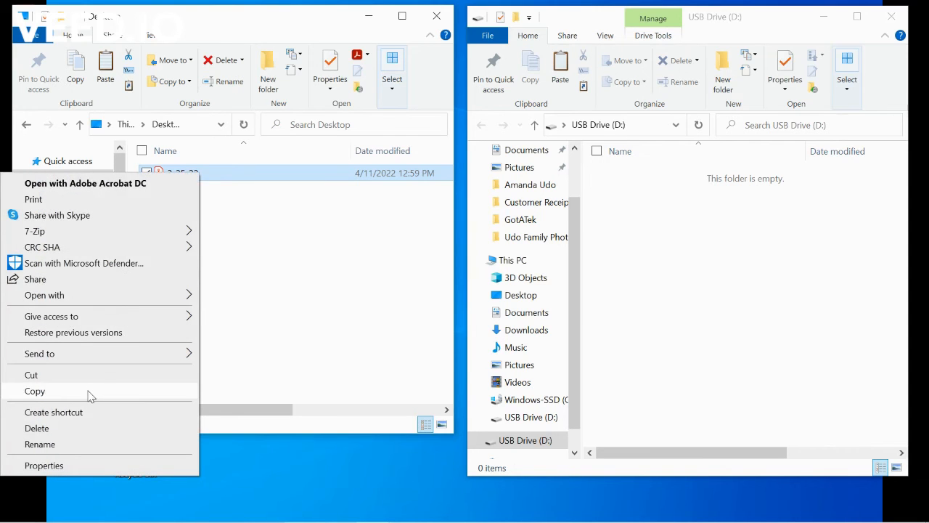
- Cut the Desktop PDF and paste it into the empty USB drive, leaving Desktop empty
click(34, 390)
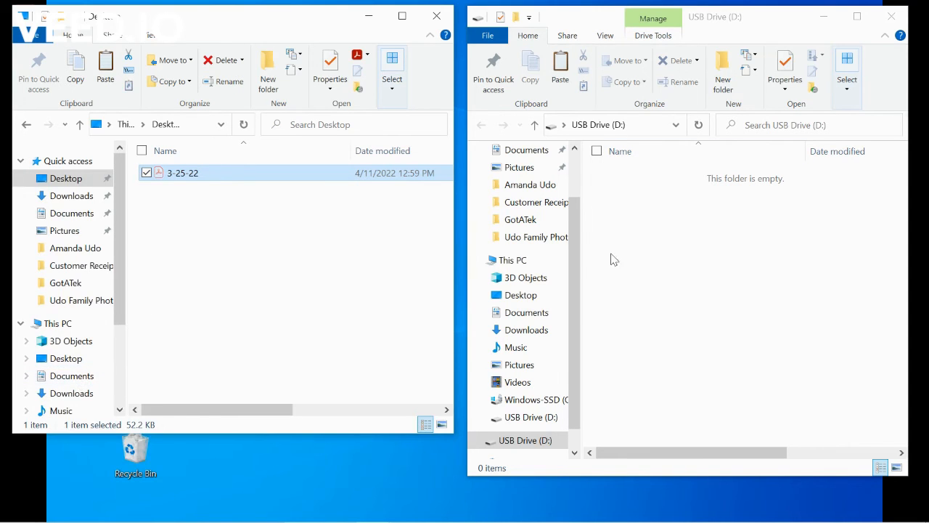
right_click(614, 258)
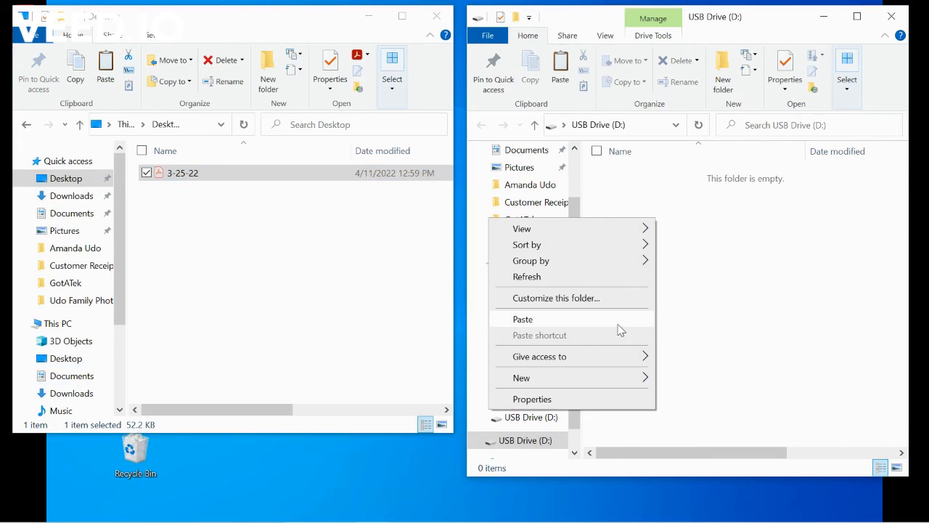
click(523, 319)
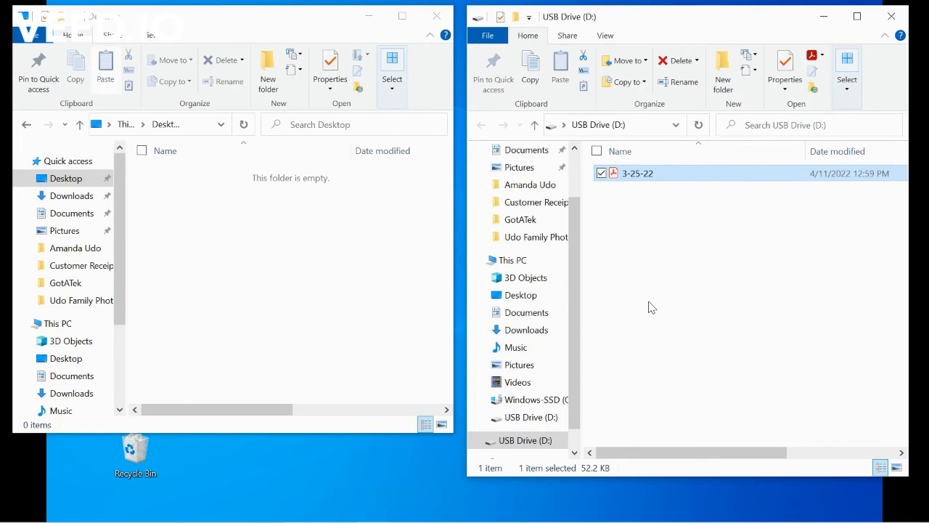
mouse_move(377, 217)
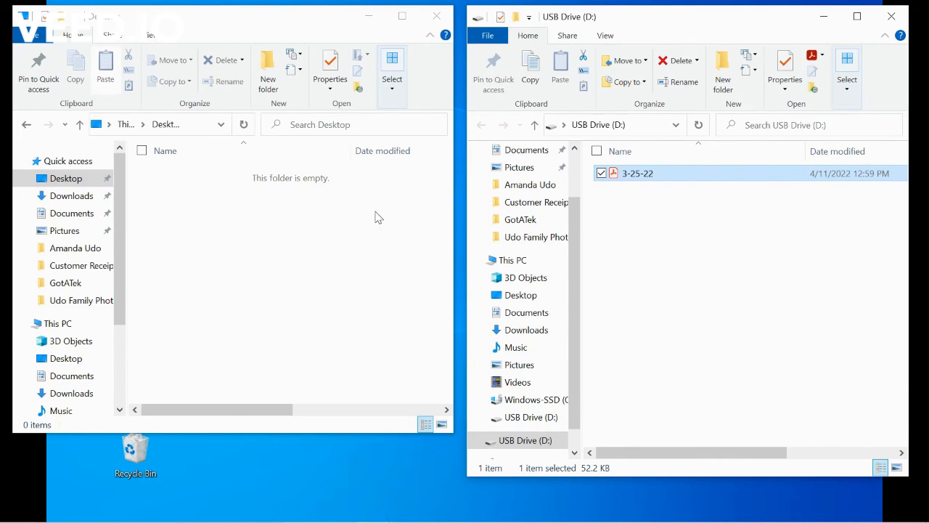
- Cut the 3-25-22 PDF from the USB drive and paste it back into the Desktop folder
click(601, 172)
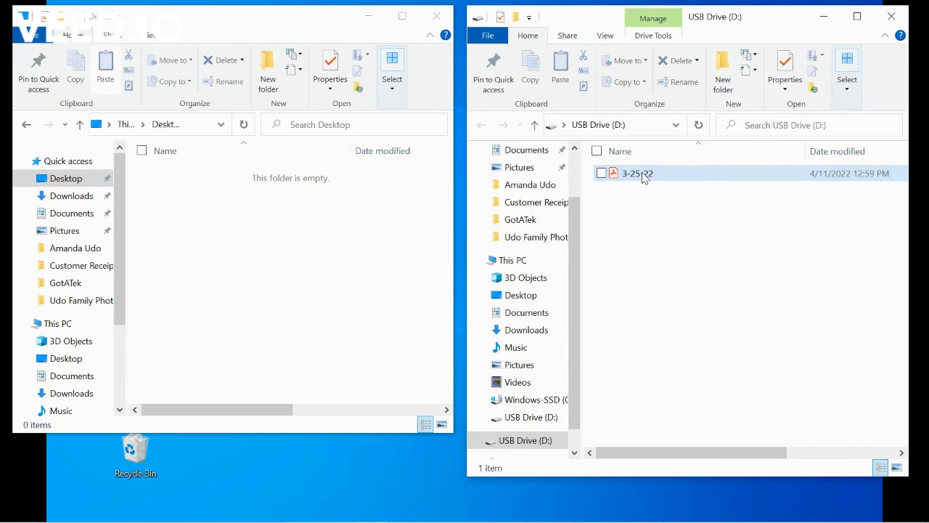
right_click(637, 174)
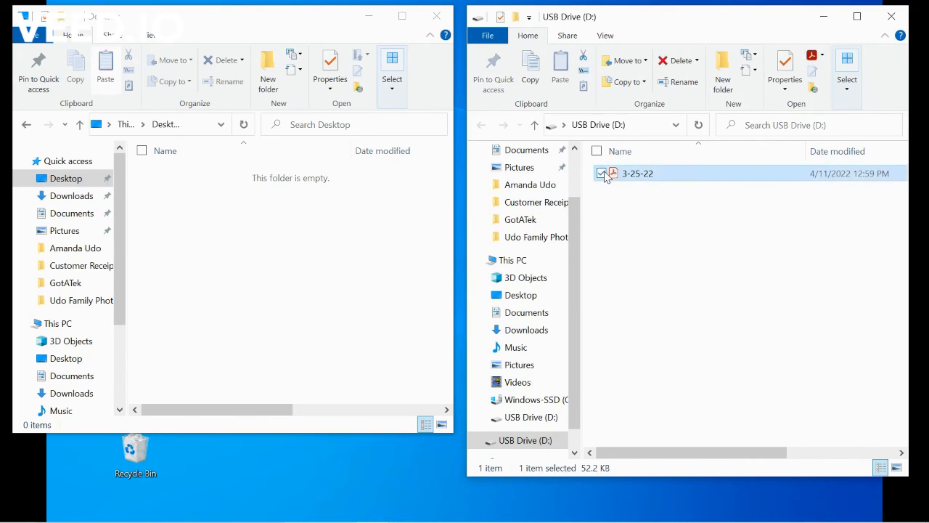
click(601, 173)
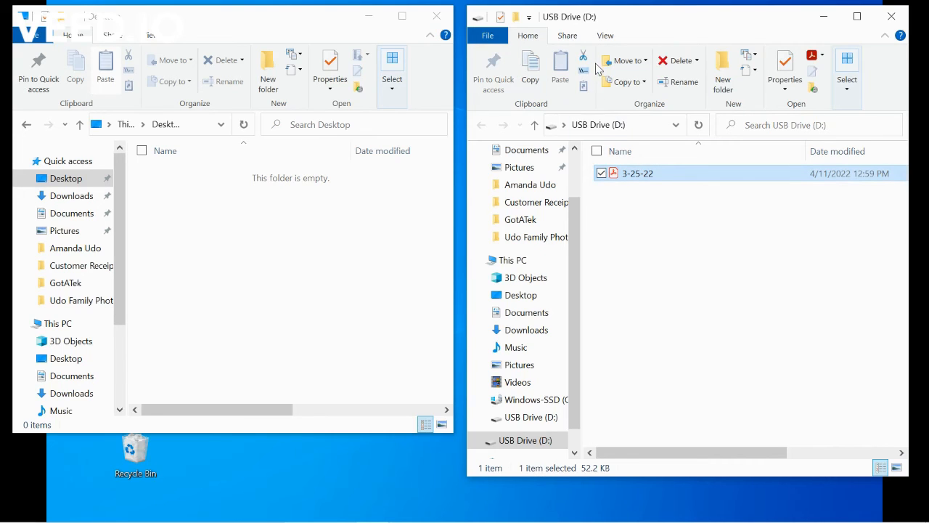
mouse_move(584, 57)
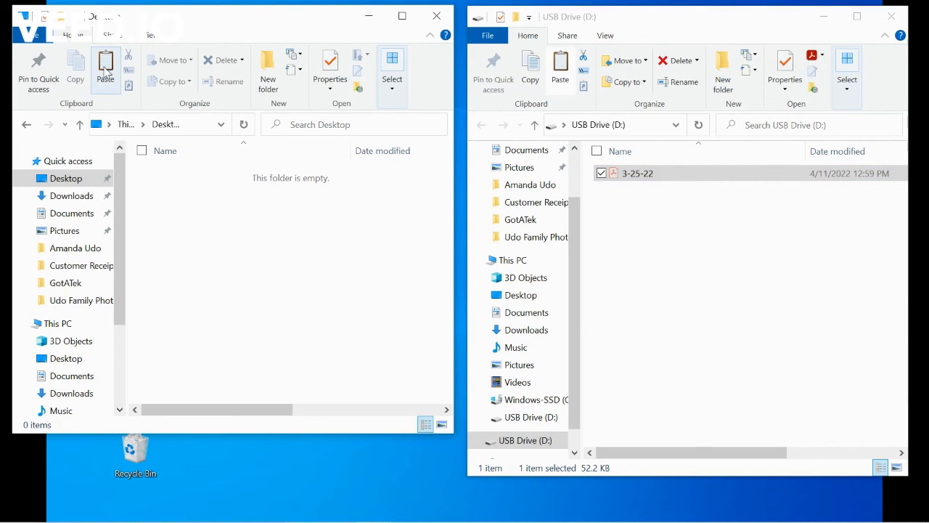
click(104, 69)
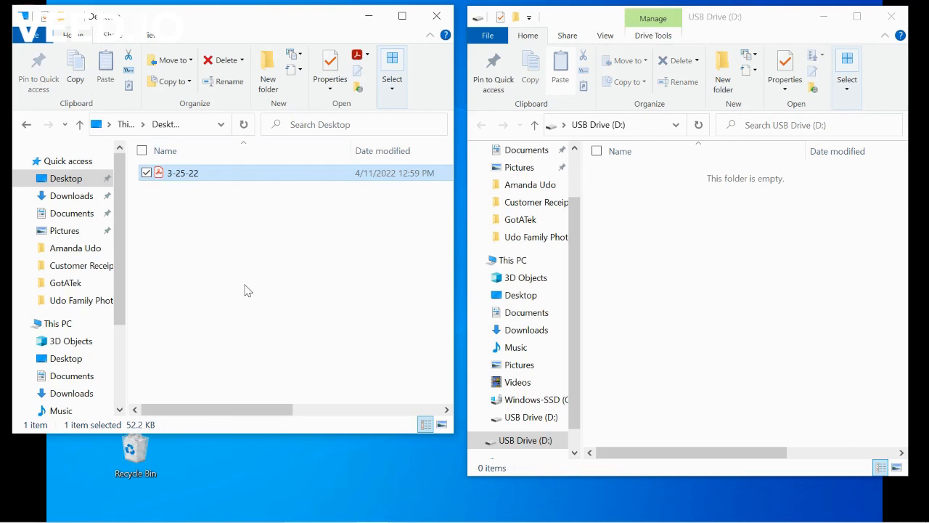
mouse_move(151, 175)
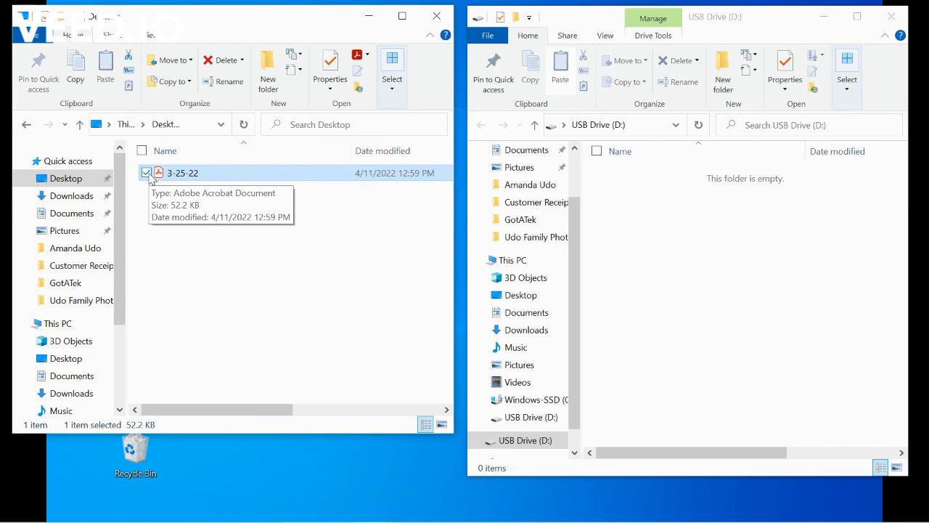
- Move the 3-25-22 PDF to USB Drive (D:) using Move to > Choose location, leaving Desktop empty
right_click(183, 173)
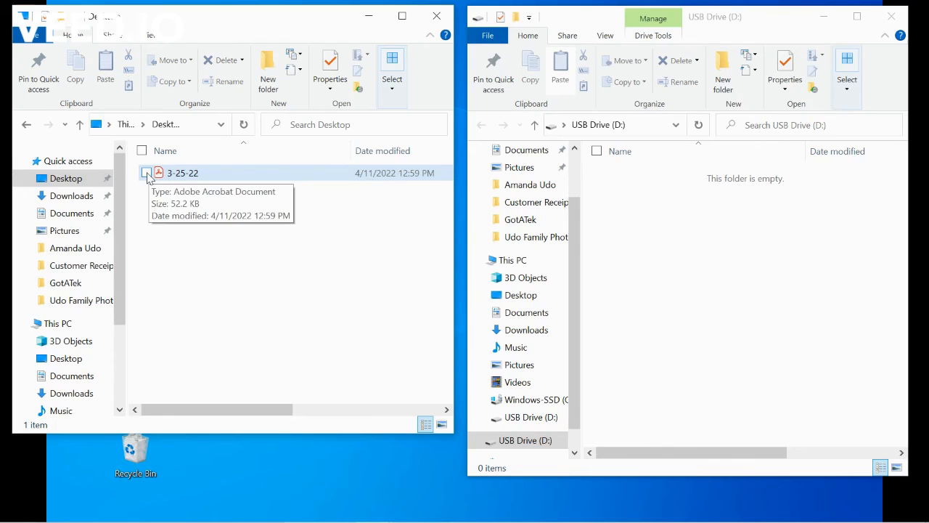
click(146, 173)
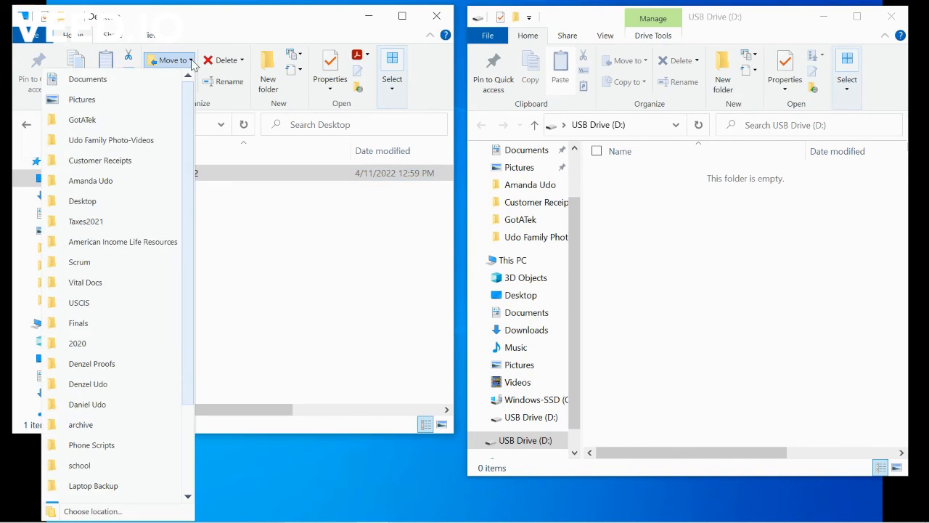
click(93, 511)
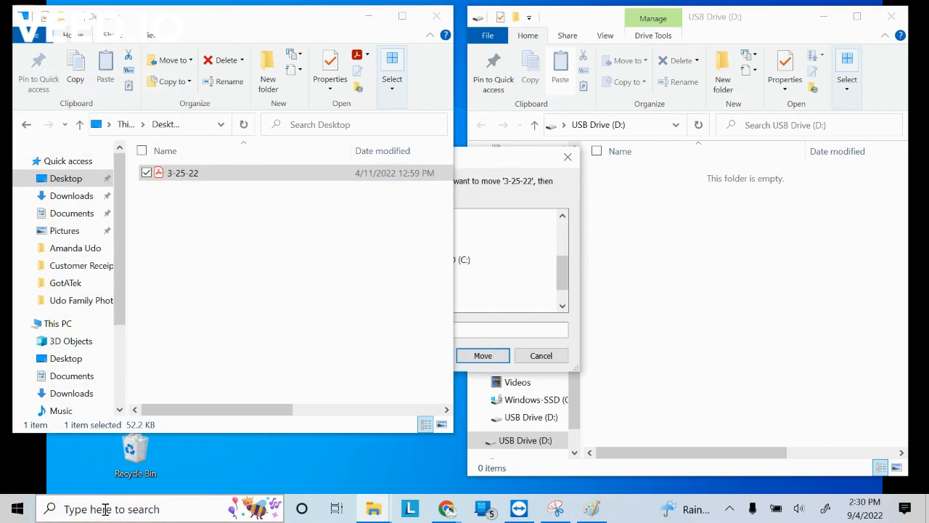
click(415, 304)
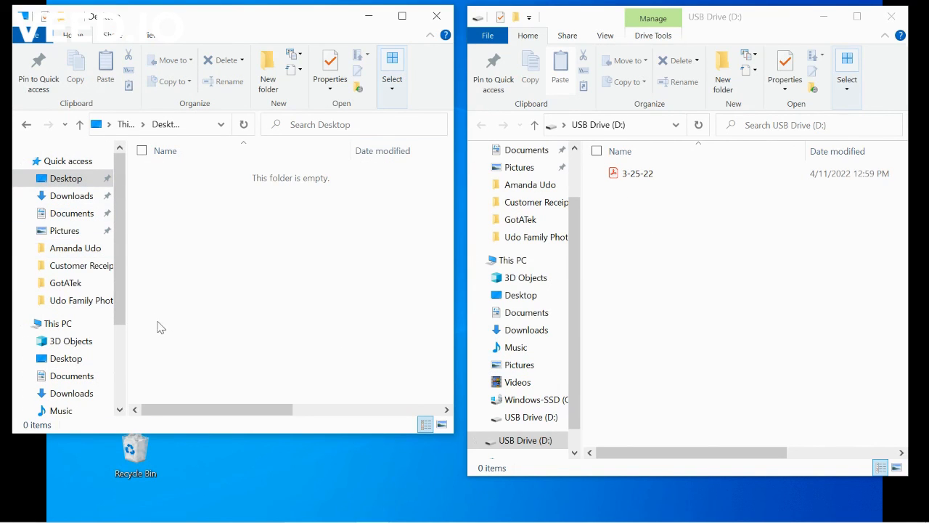
mouse_move(776, 288)
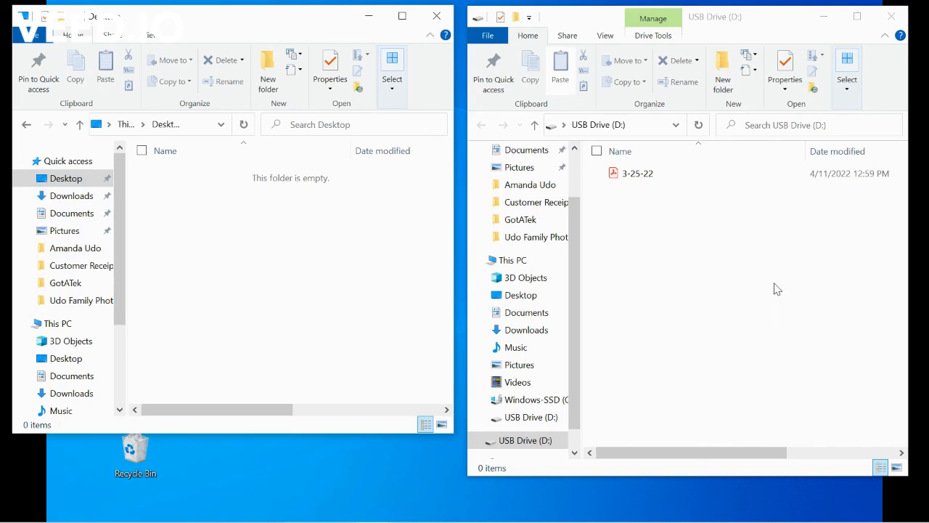